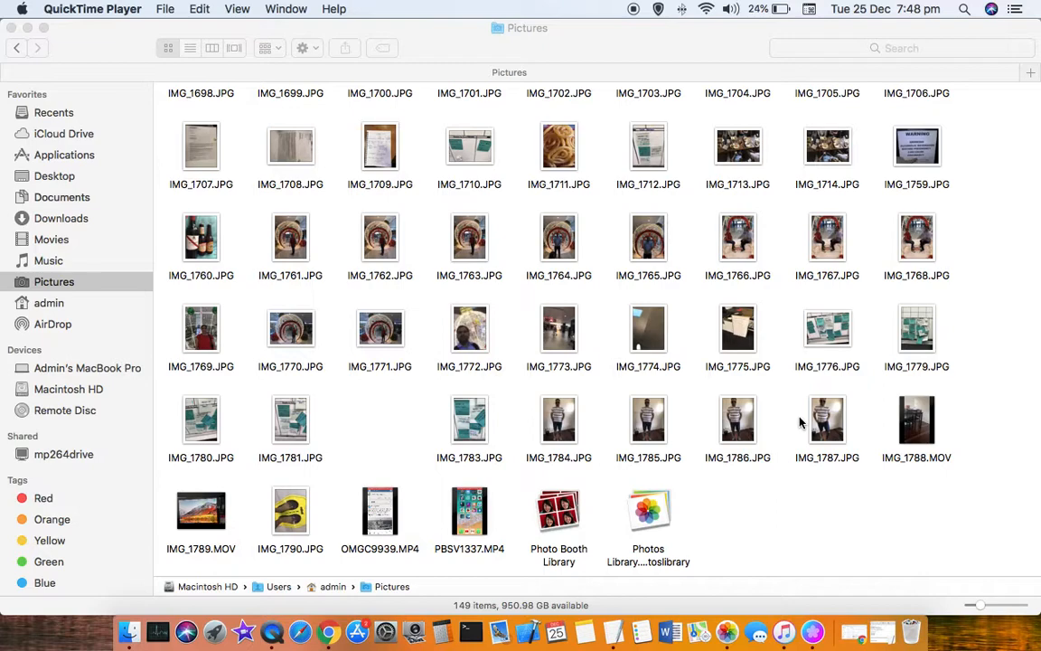
mouse_move(201, 273)
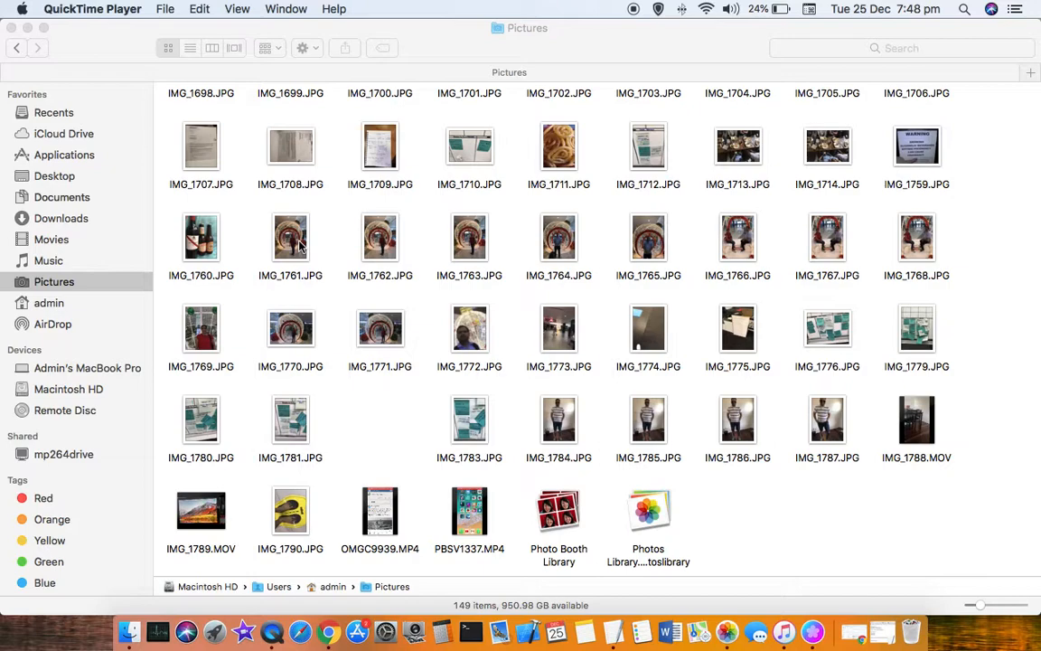
Select IMG_1761.JPG in the Pictures folder icon view
click(290, 237)
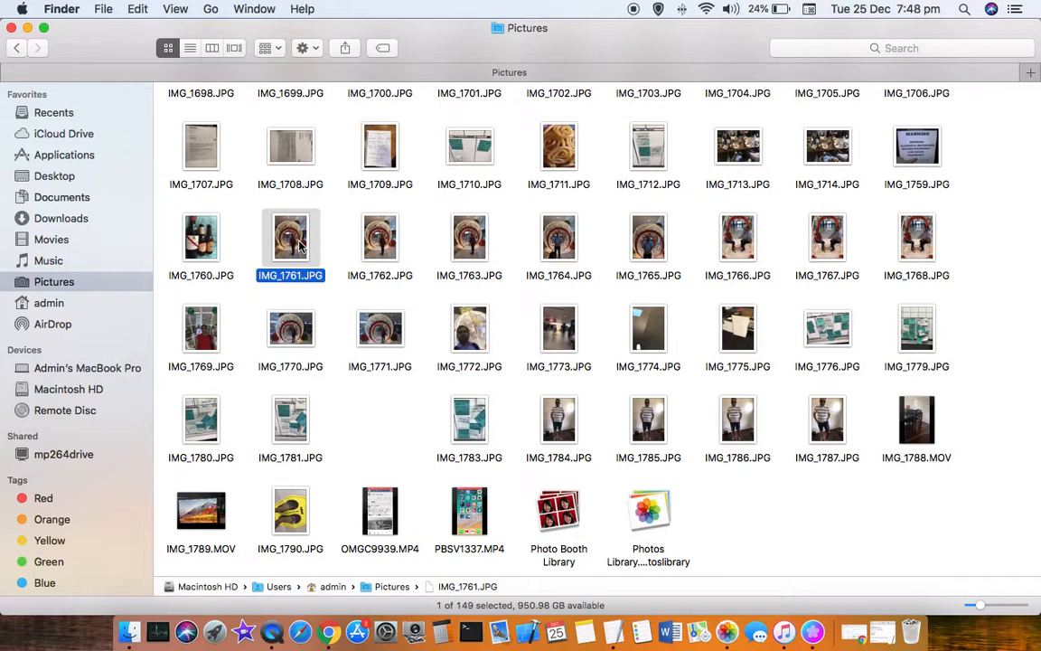
Shift-click IMG_1764.JPG to group IMG_1761 through IMG_1764
click(559, 238)
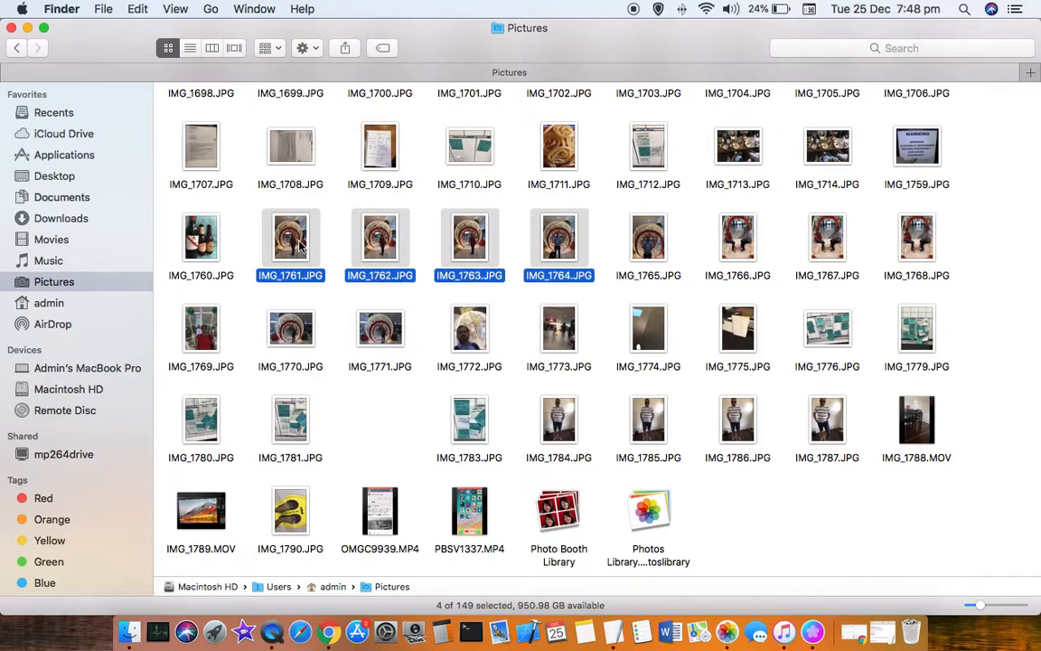
mouse_move(328, 238)
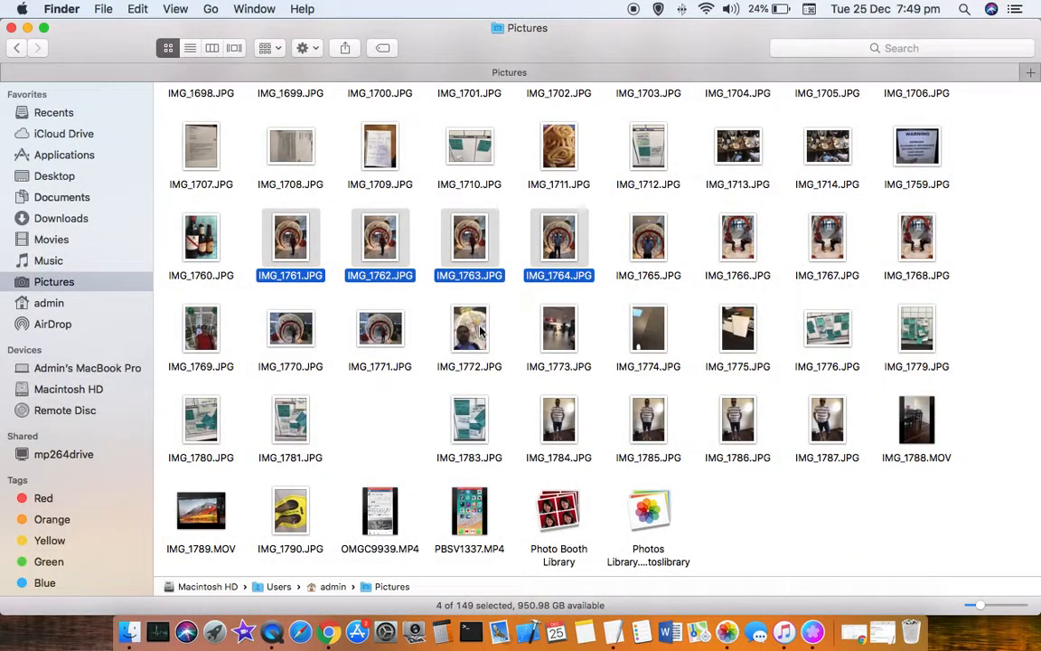
mouse_move(663, 254)
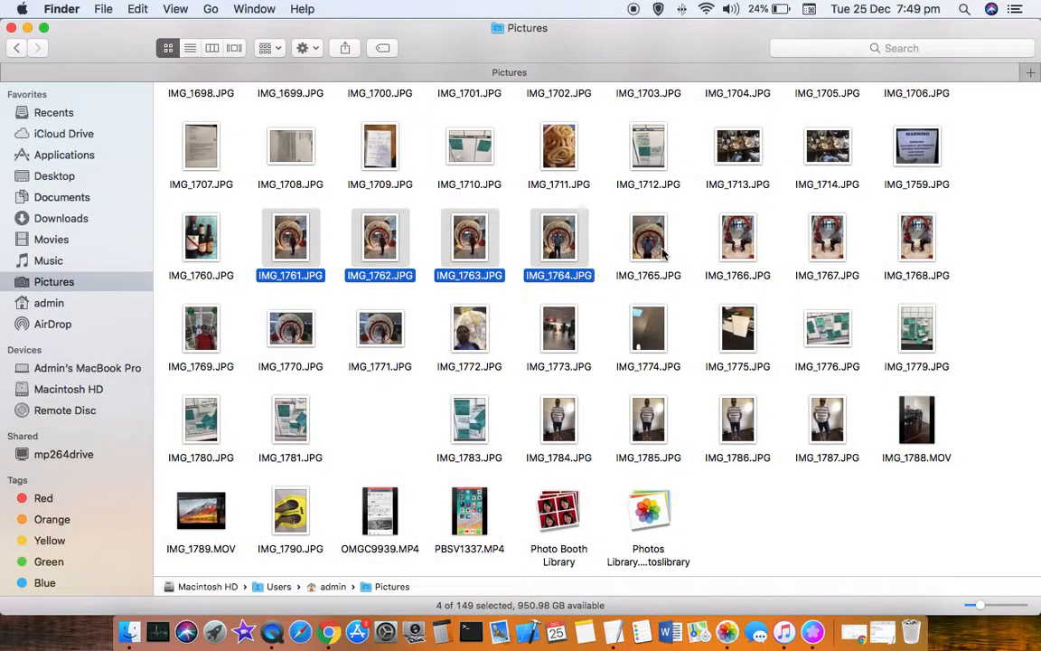
mouse_move(658, 253)
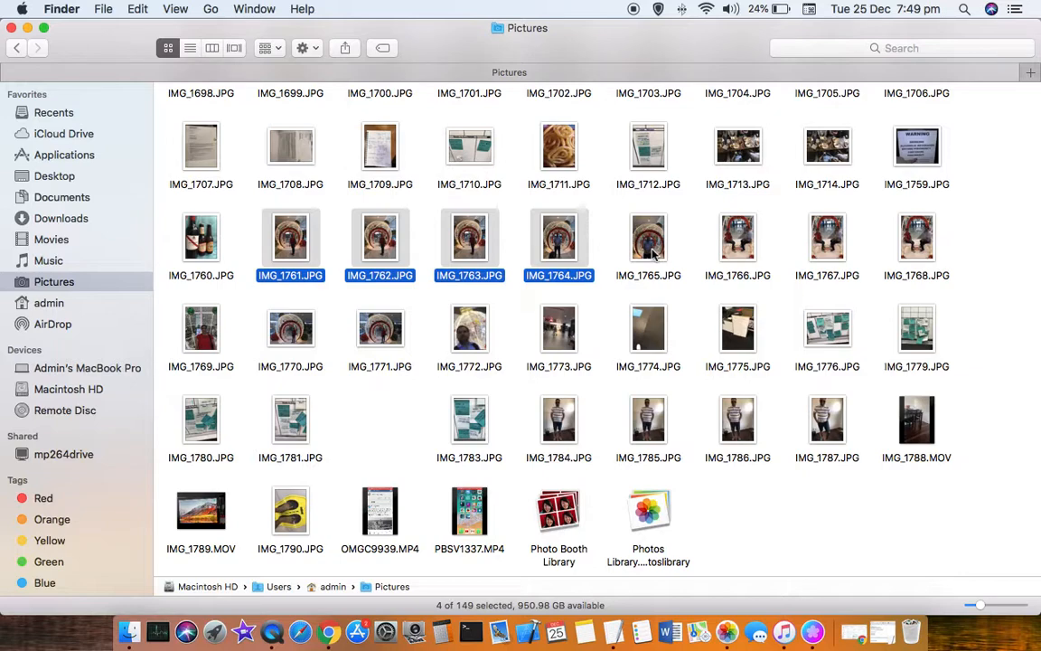
Select IMG_1765.JPG alone and bring up its context menu
click(648, 238)
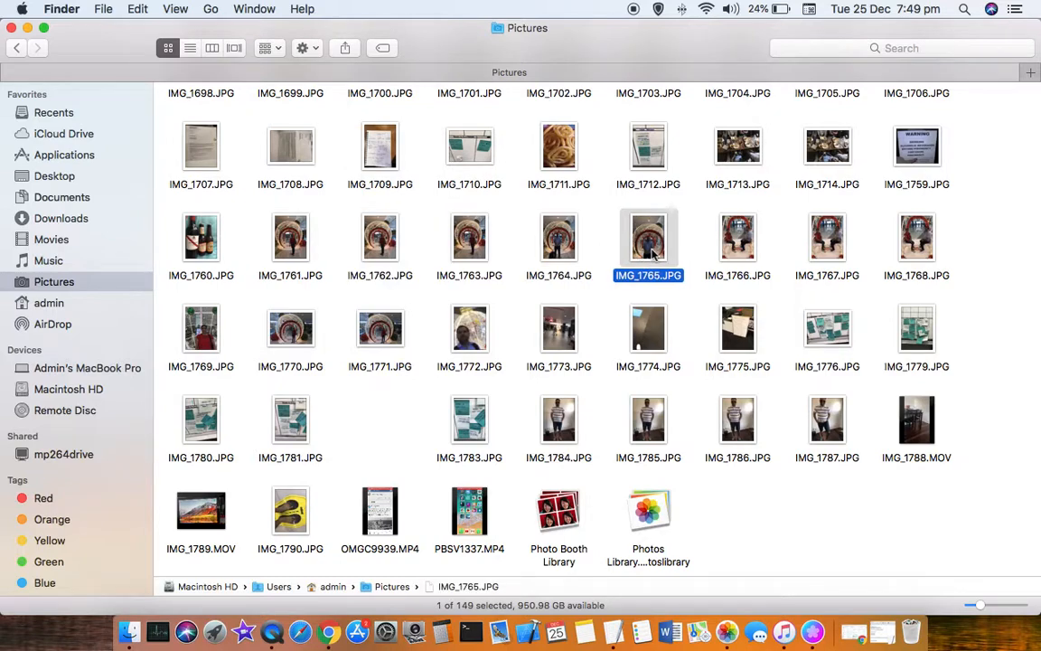
mouse_move(570, 263)
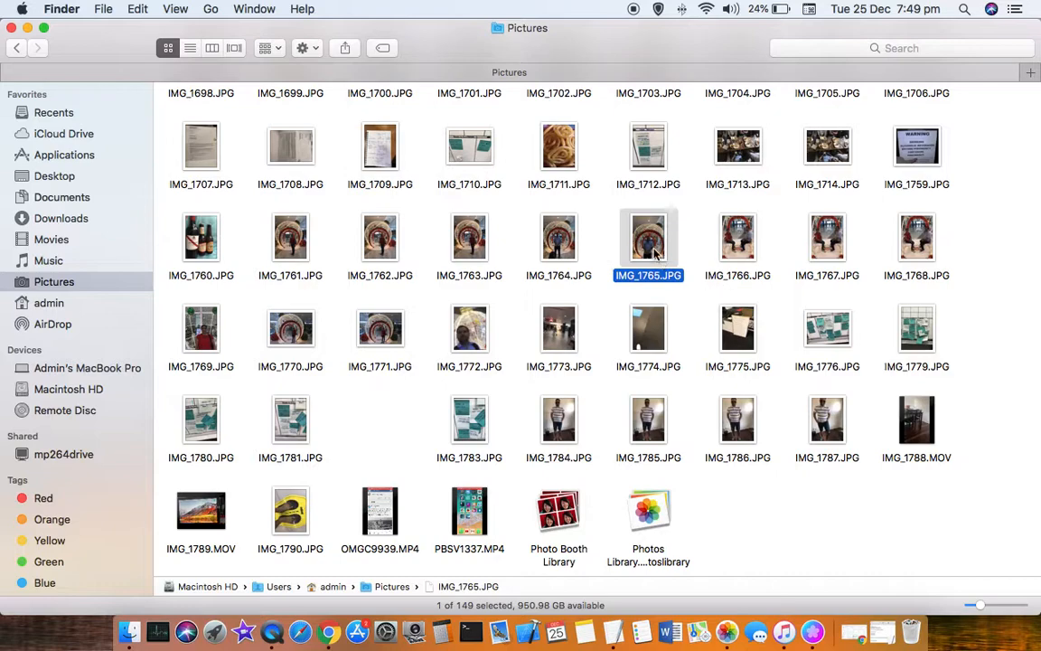
right_click(648, 238)
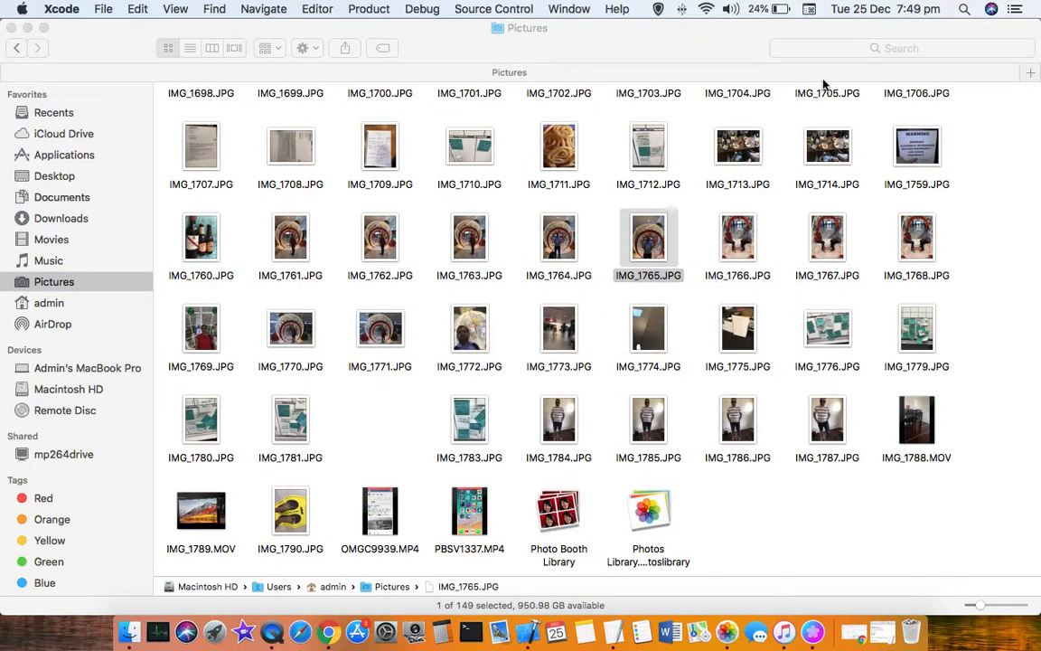
mouse_move(773, 65)
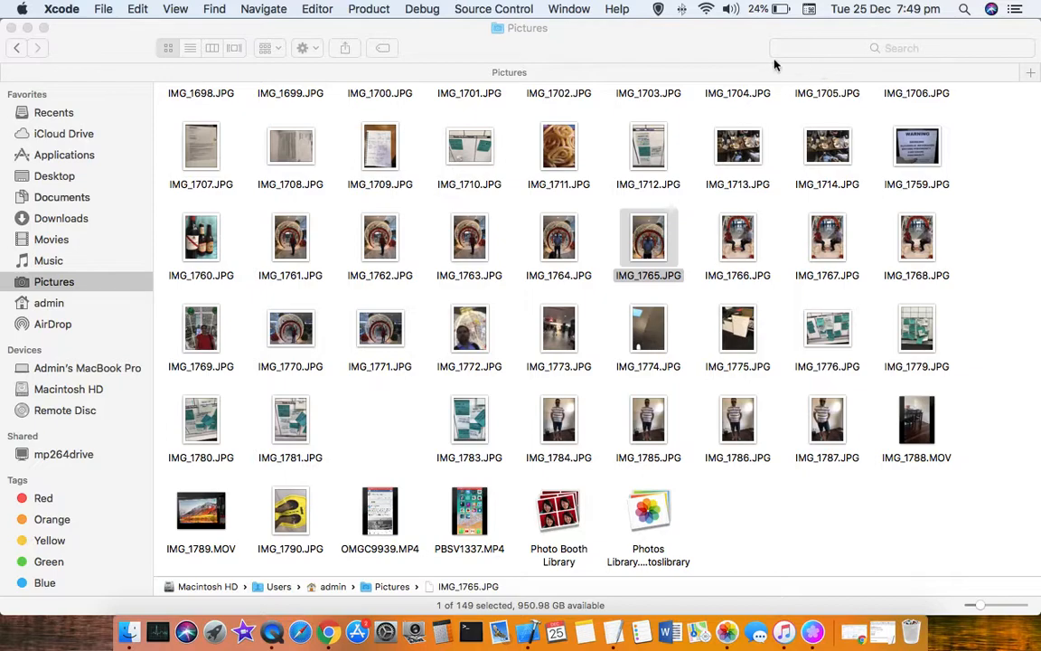
mouse_move(554, 630)
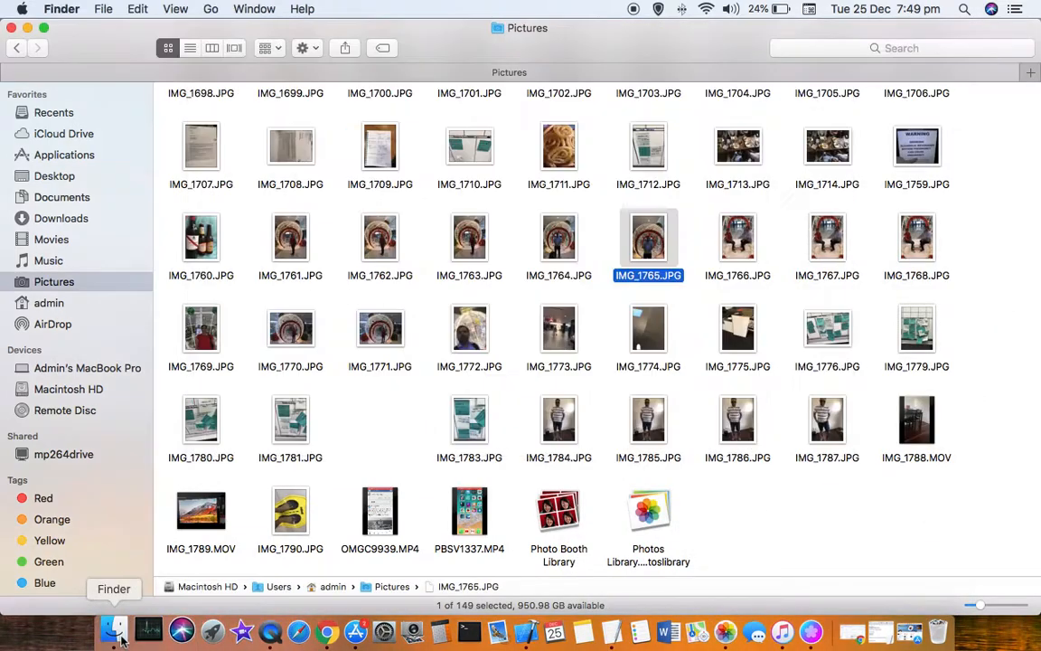
Open IMG_1765.JPG with Phiewer.app from its Open With menu
right_click(648, 238)
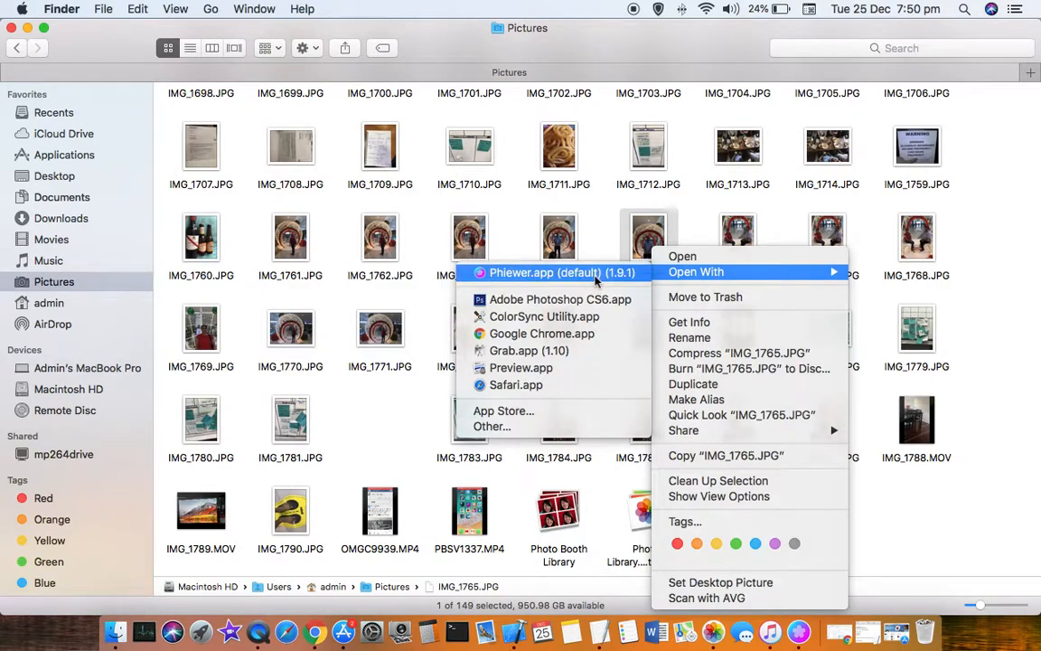
click(545, 272)
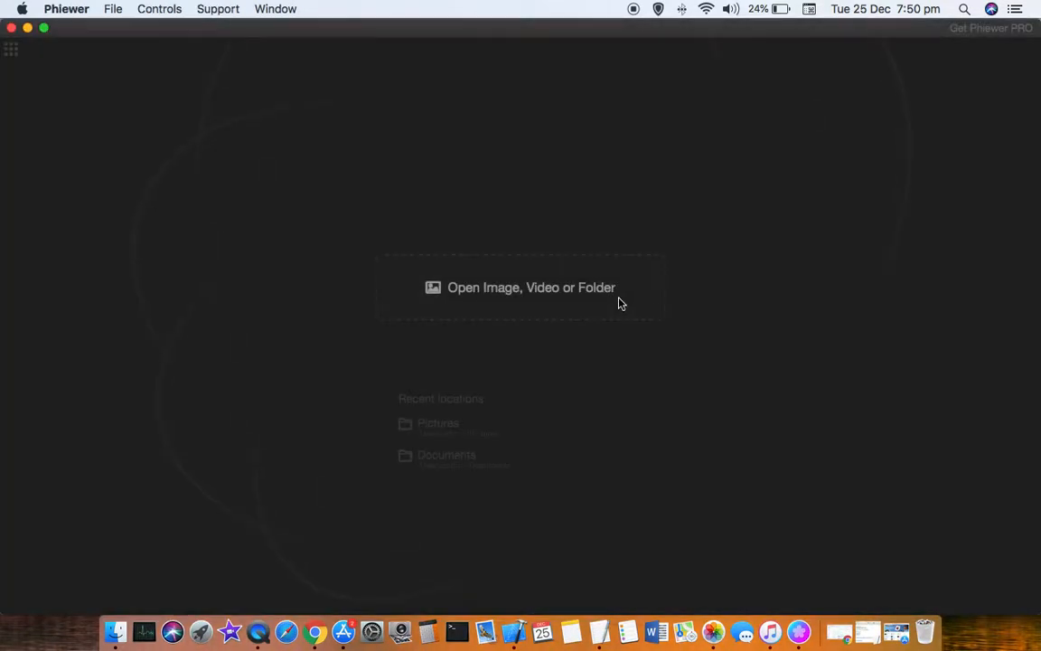
Show IMG_1765.JPG in Phiewer and open the Controls menu
click(531, 287)
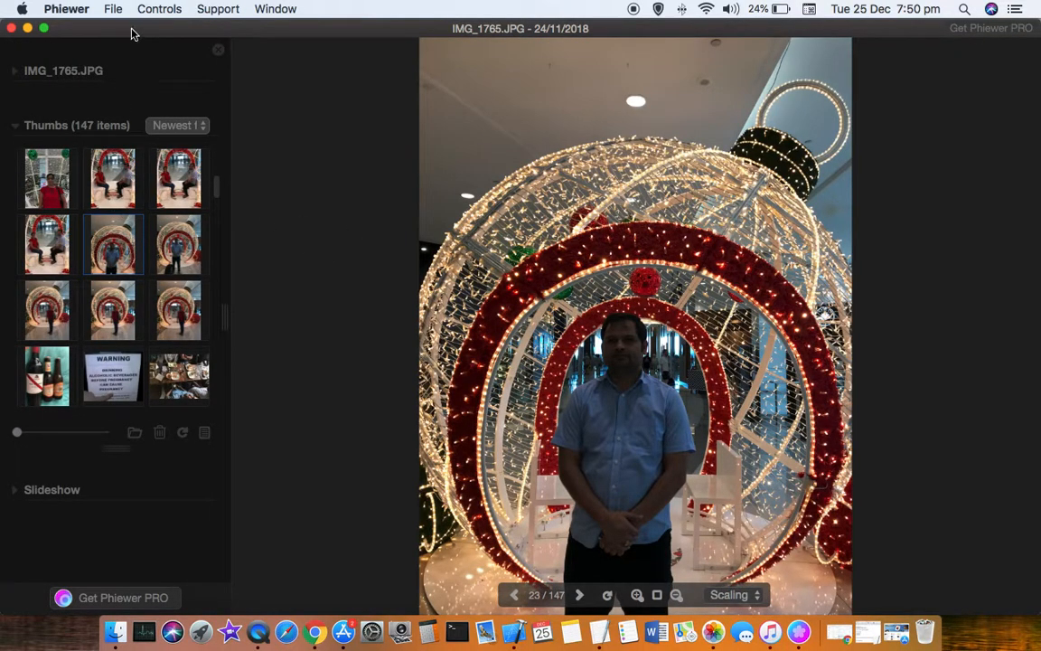
click(159, 9)
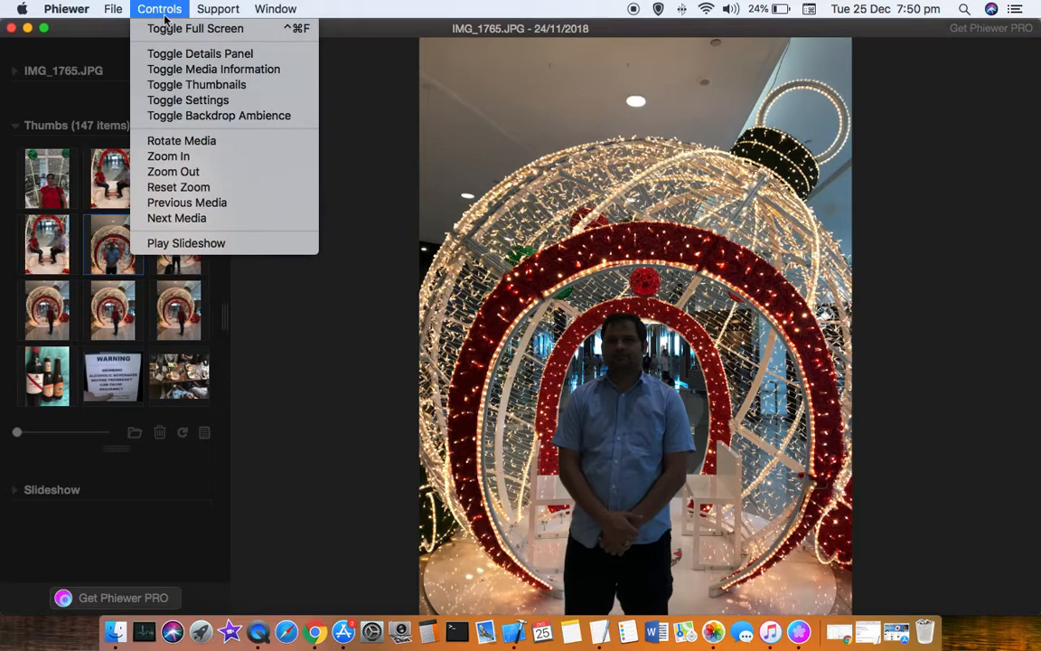
mouse_move(186, 244)
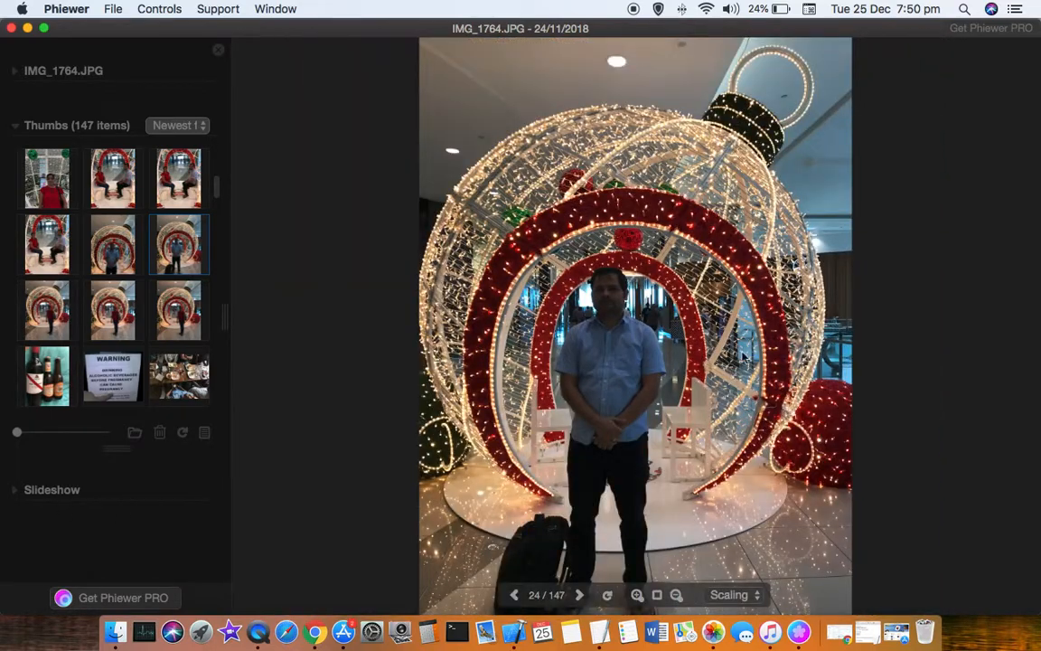
Advance through the folder's photos and look through the Controls, File and thumbnail menus
click(579, 594)
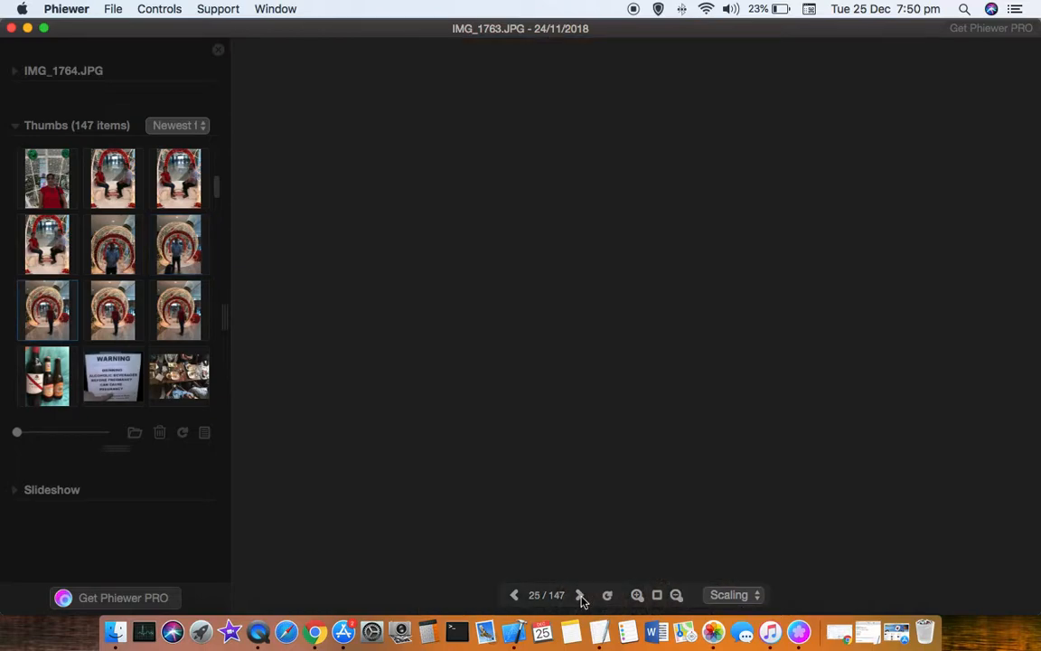
click(579, 595)
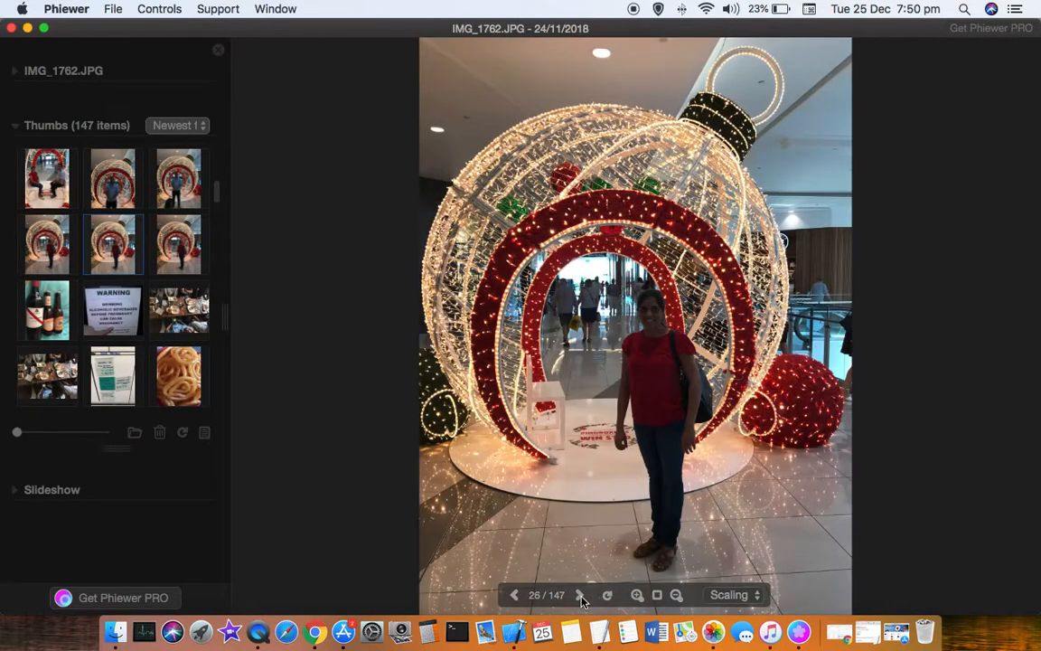
right_click(811, 263)
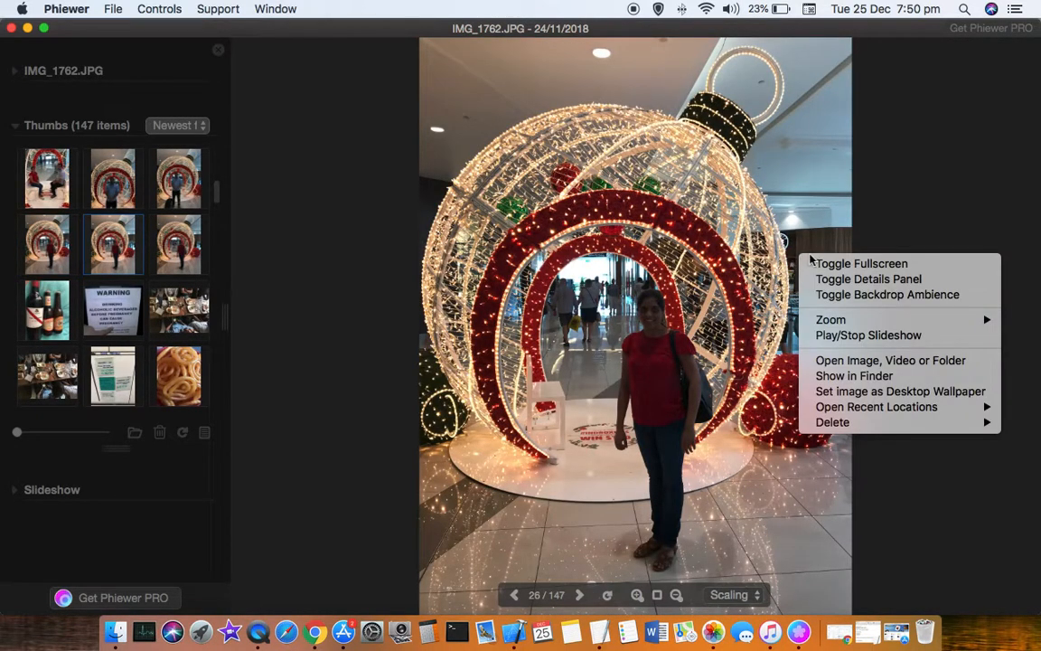
mouse_move(861, 263)
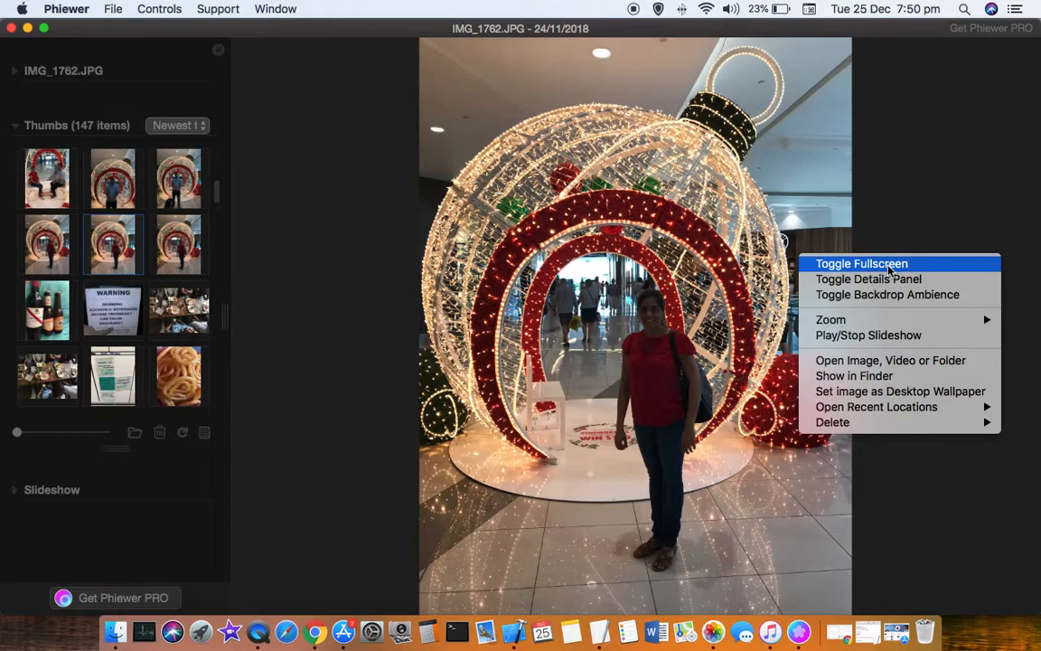
mouse_move(933, 228)
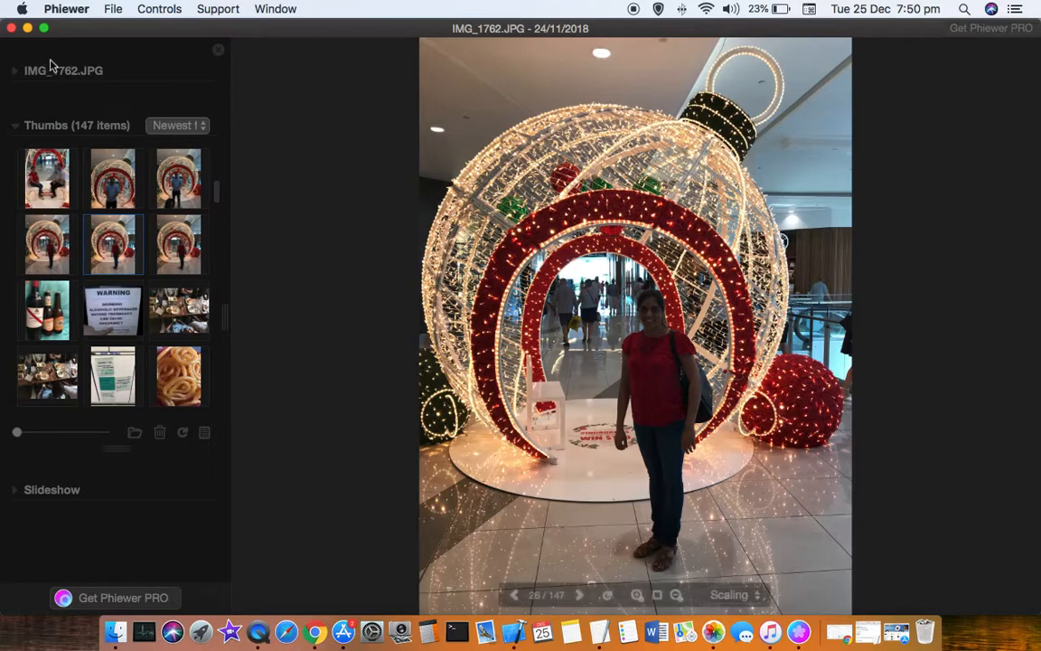
click(159, 9)
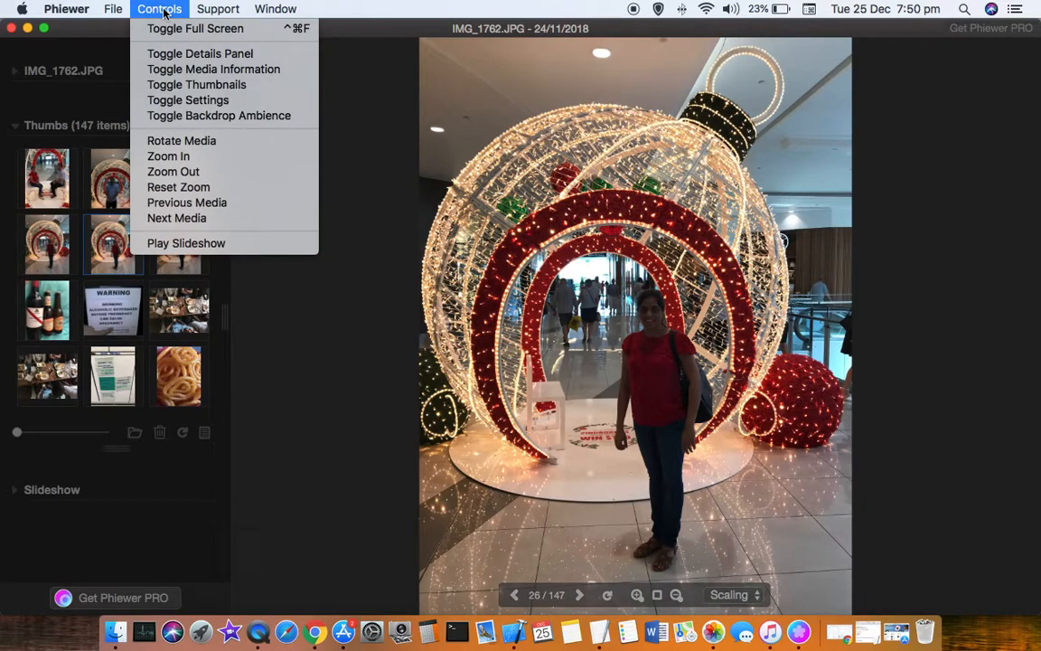
click(113, 9)
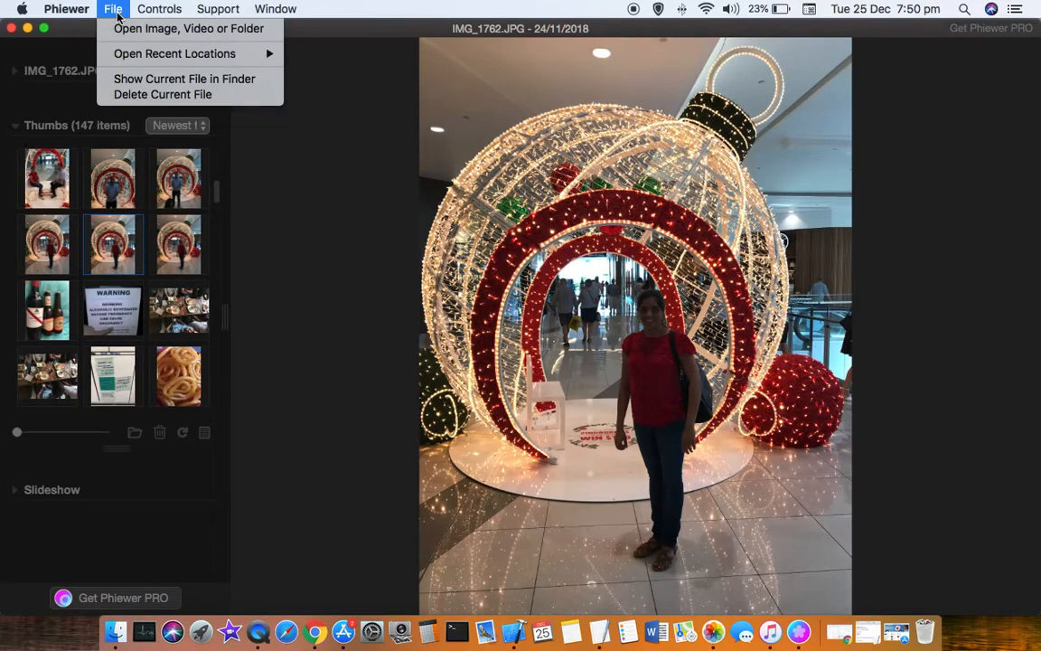
right_click(140, 178)
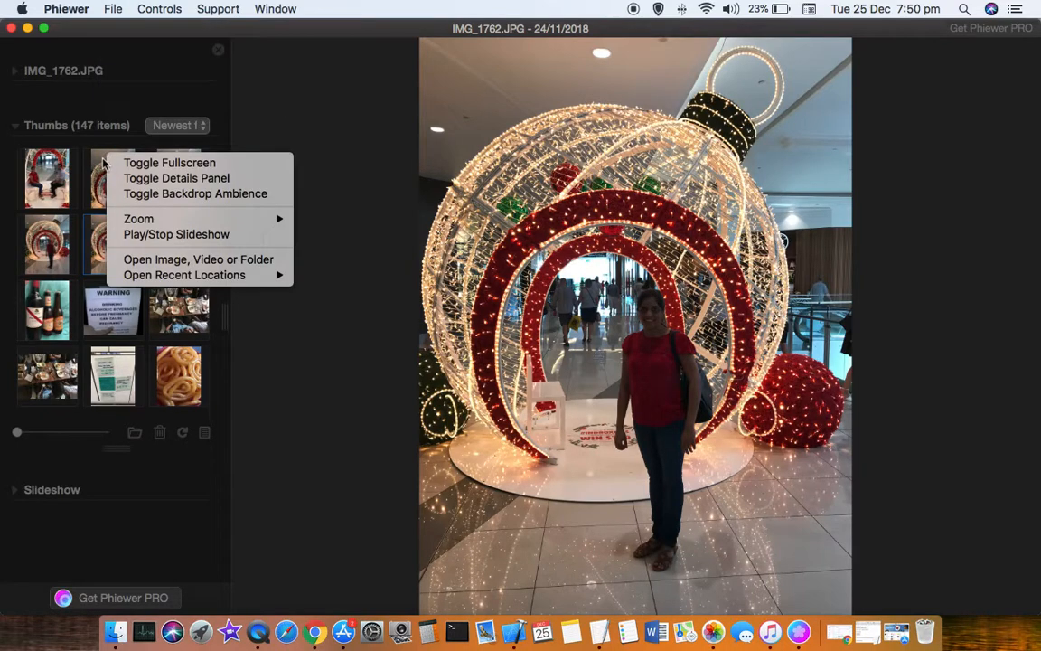
mouse_move(81, 179)
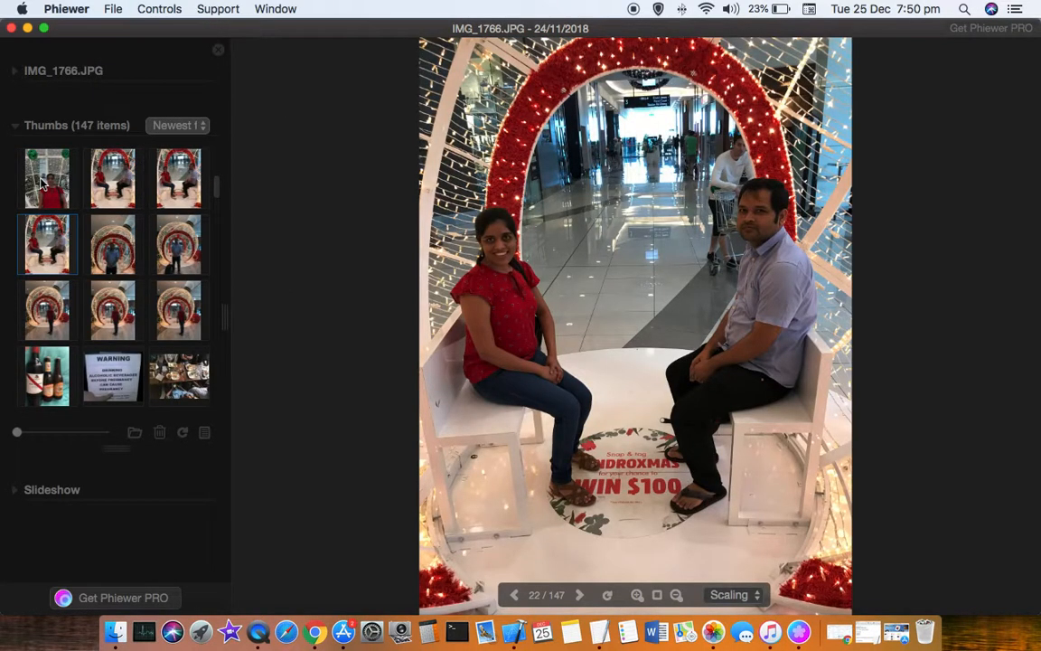
mouse_move(122, 551)
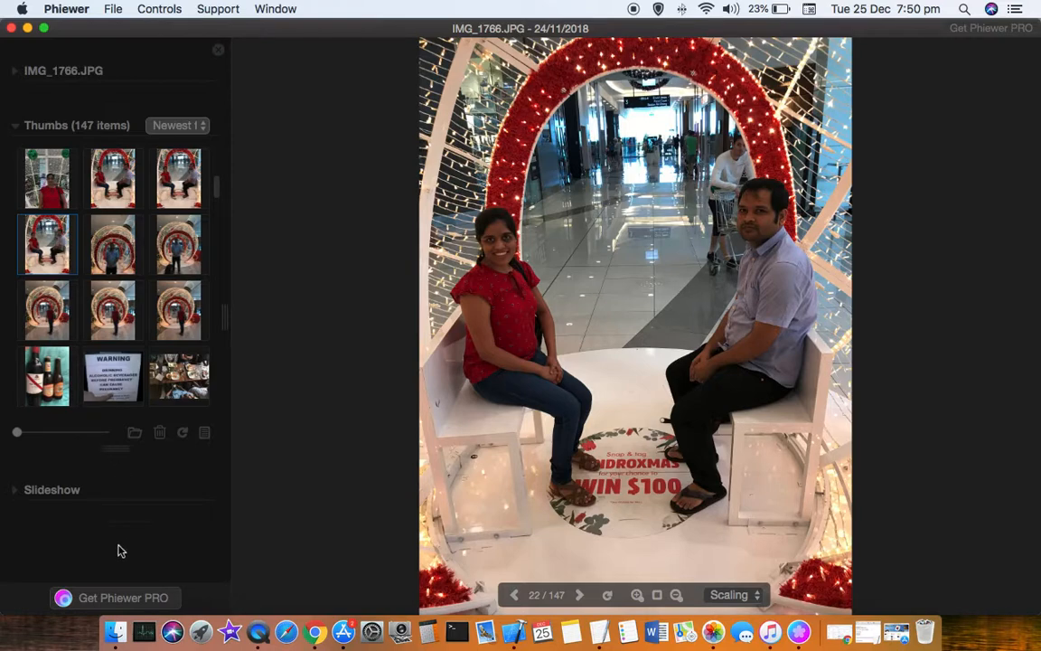
Start the slideshow from the Slideshow section and toggle the Loop Slideshow checkbox
click(51, 489)
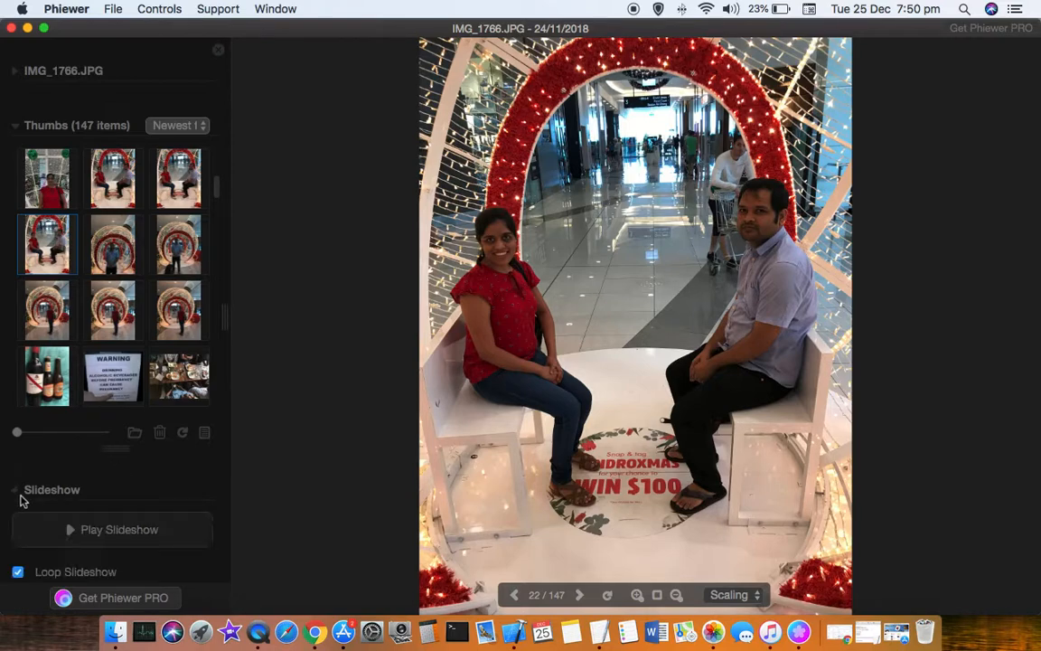
click(119, 529)
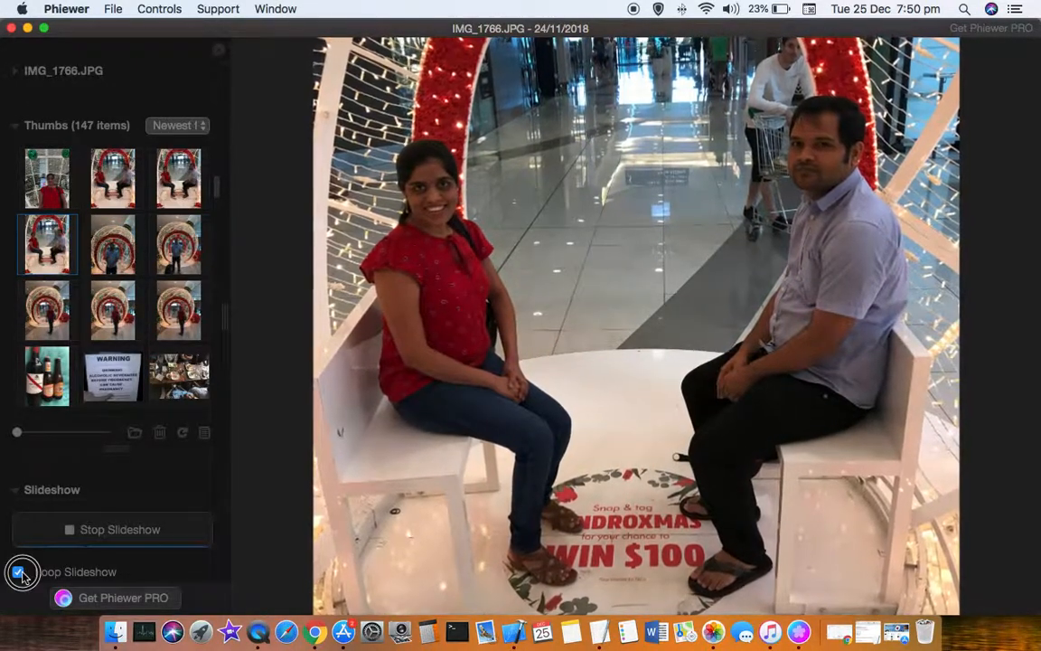
click(18, 571)
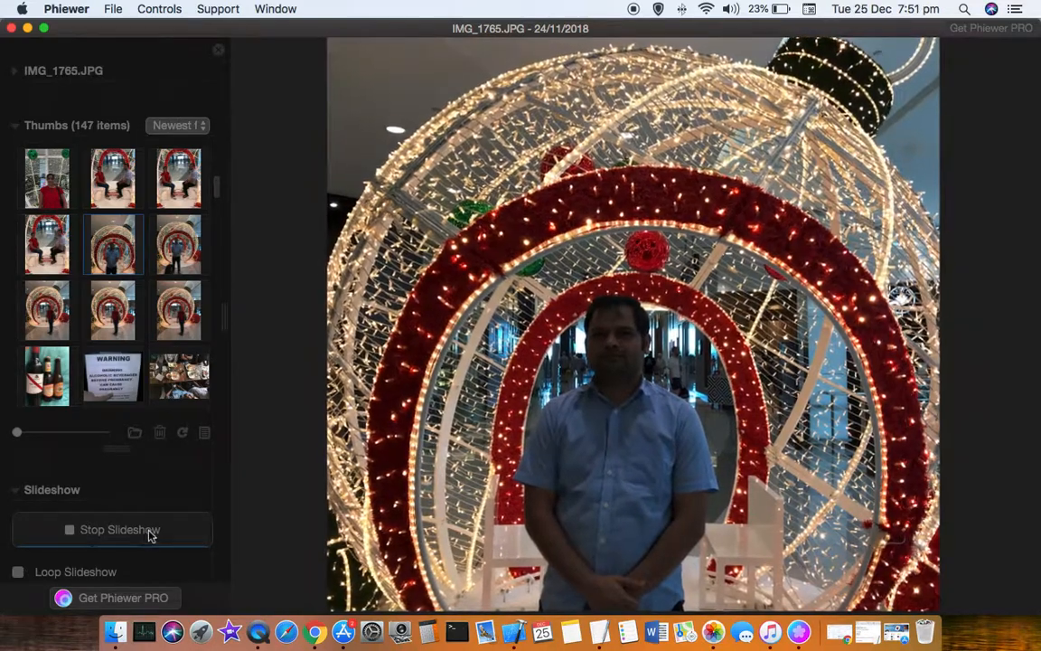